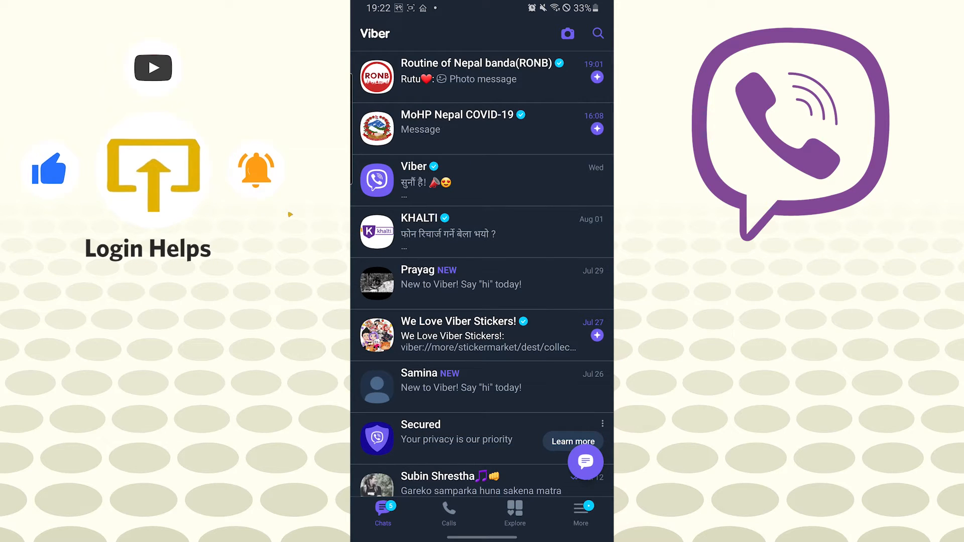
Step: Go to the More tab and enter Viber's Settings screen
{"action": "left_click", "coordinate": [580, 513]}
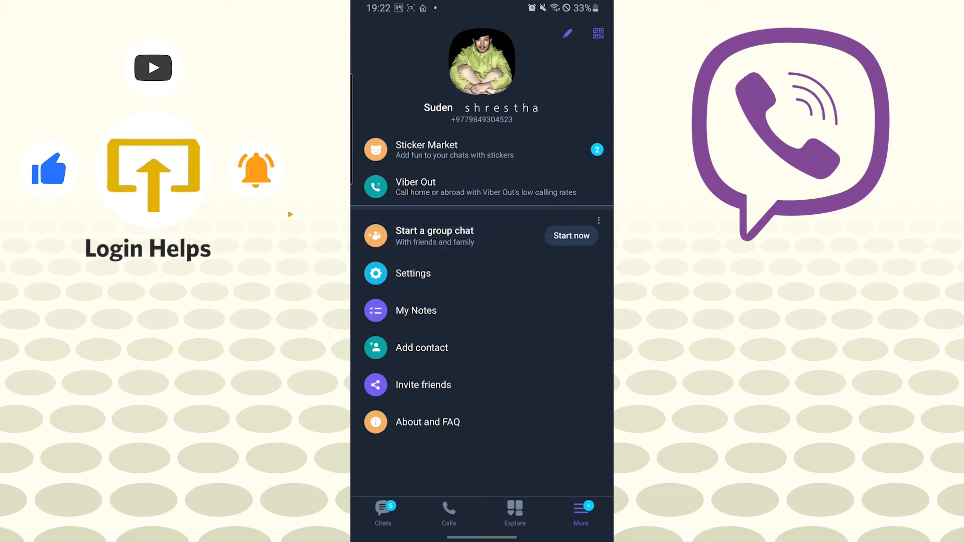
{"action": "left_click", "coordinate": [413, 273]}
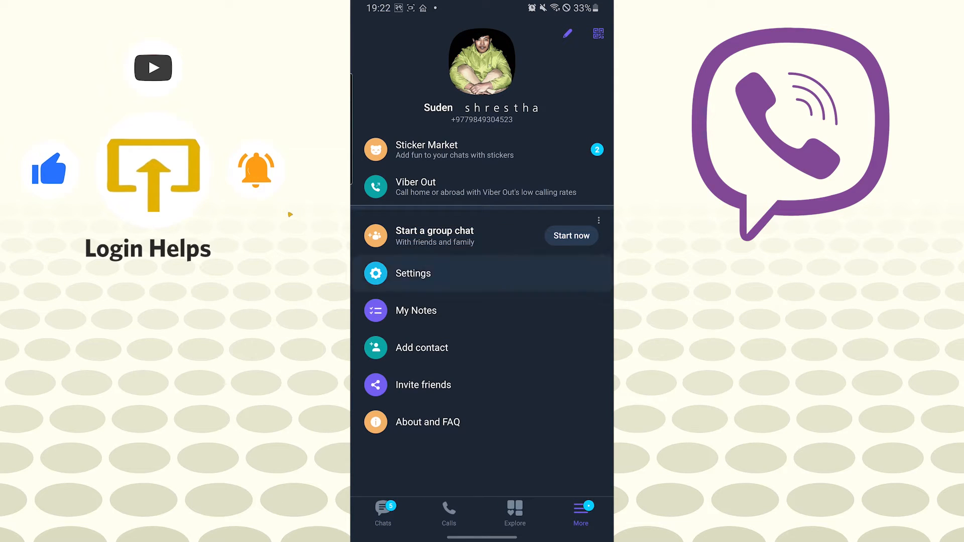
{"action": "left_click", "coordinate": [412, 273]}
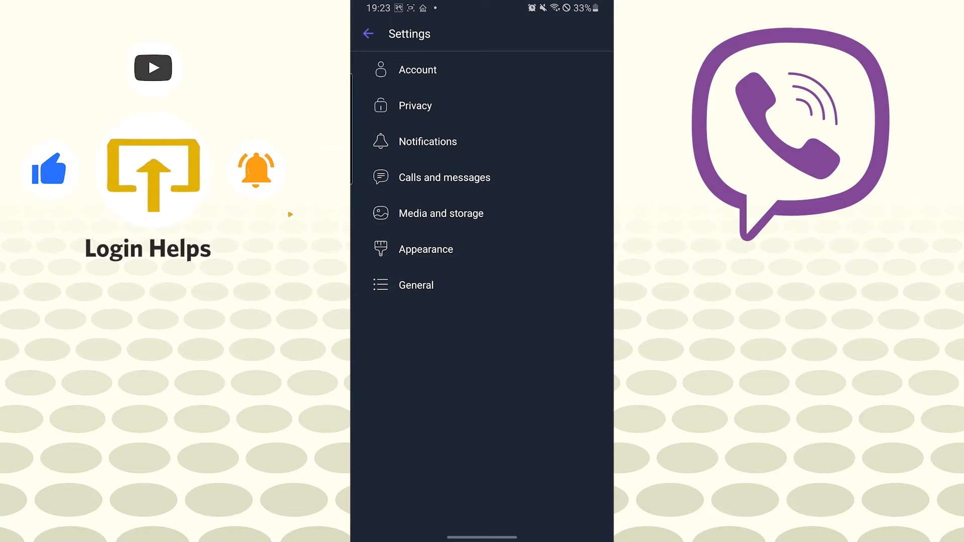
Step: Enter General settings and choose Exit to bring up the 'Exit Viber?' prompt
{"action": "left_click", "coordinate": [416, 284]}
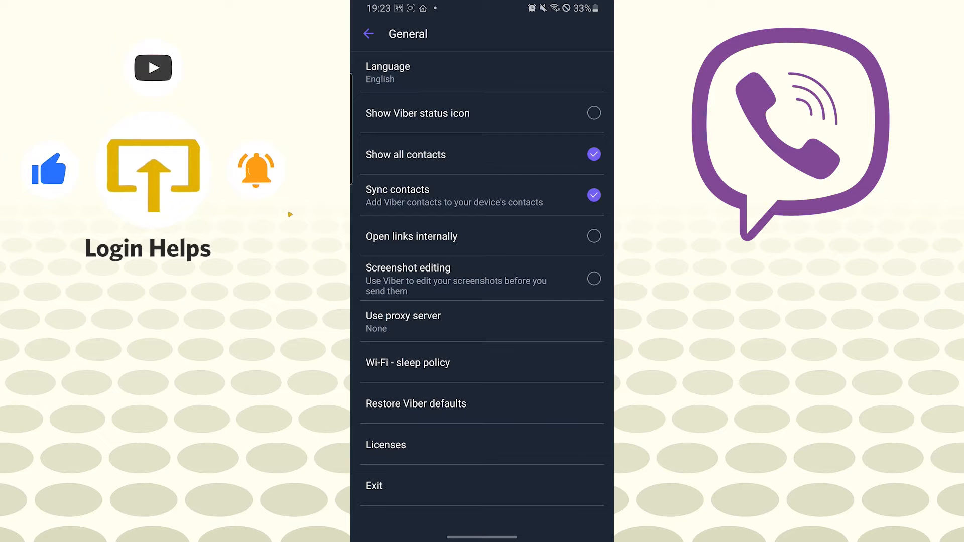
{"action": "left_click", "coordinate": [373, 486]}
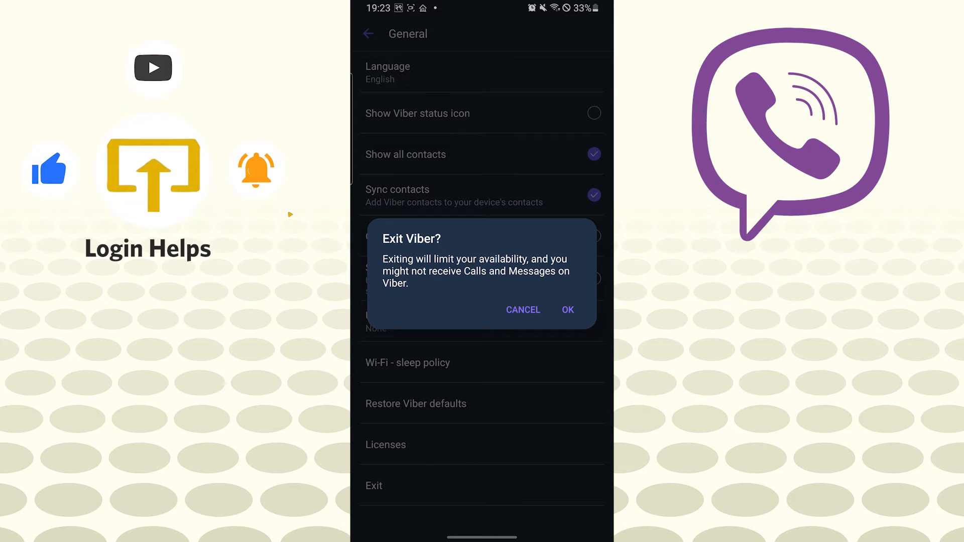
Step: Confirm with OK so Viber closes to the app drawer
{"action": "left_click", "coordinate": [566, 310]}
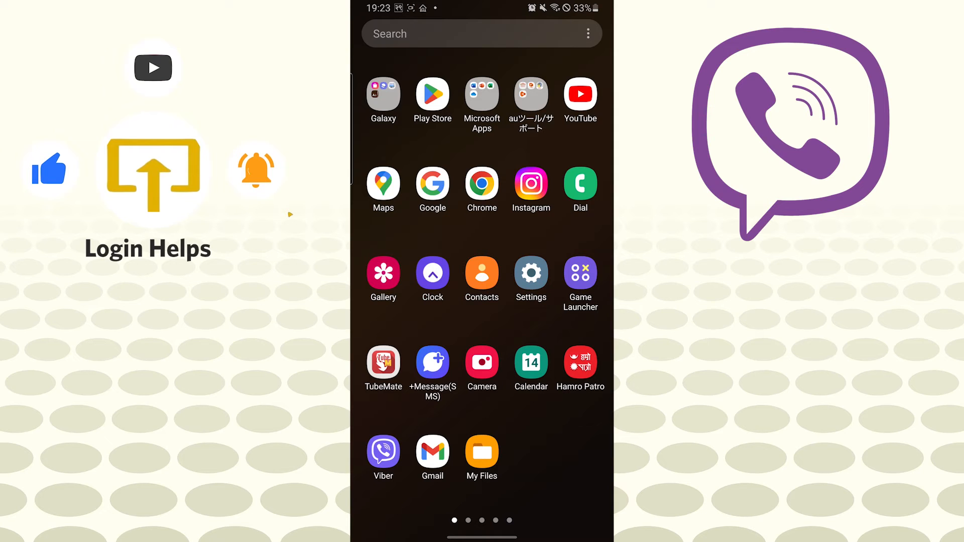
Step: Search the app drawer for 'viber' and reach Viber's App info page
{"action": "left_click", "coordinate": [530, 278]}
{"action": "type", "text": "vi"}
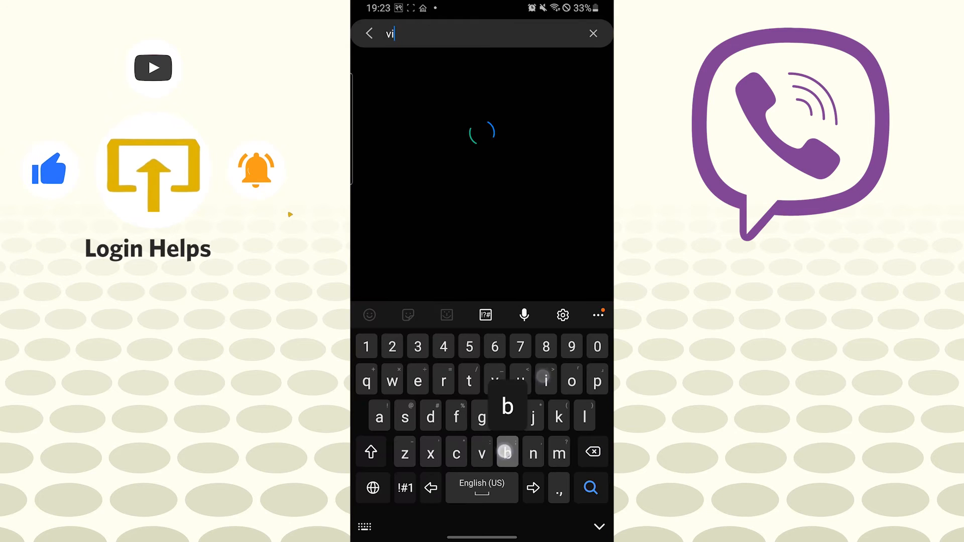
{"action": "type", "text": "ber"}
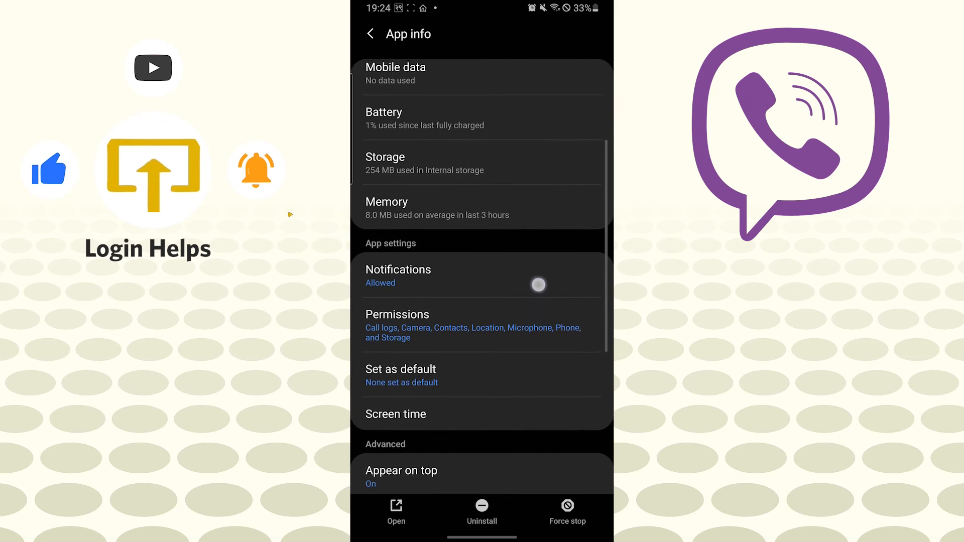
Step: Scroll App info and show Viber's Storage details totalling 254 MB
{"action": "scroll", "scroll_direction": "down", "scroll_amount": 3}
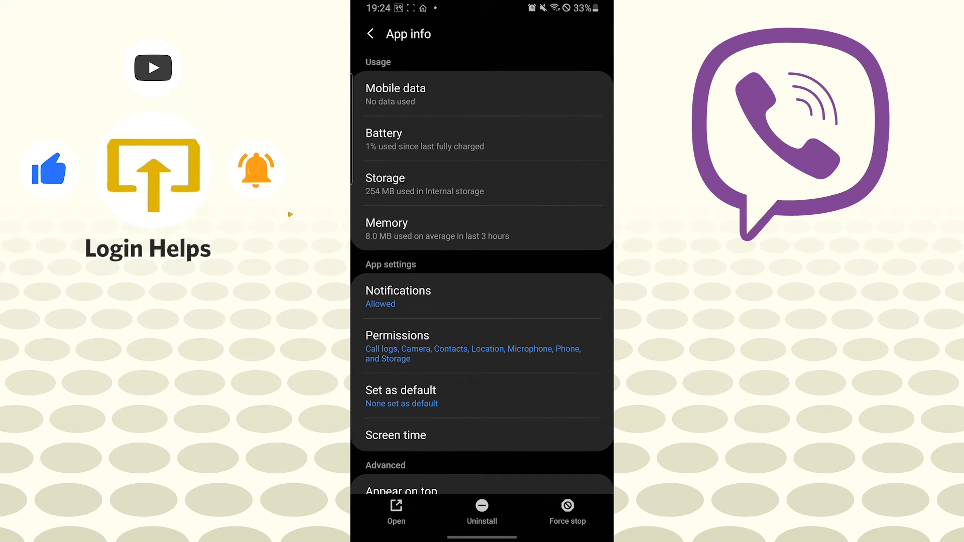
{"action": "left_click", "coordinate": [385, 183]}
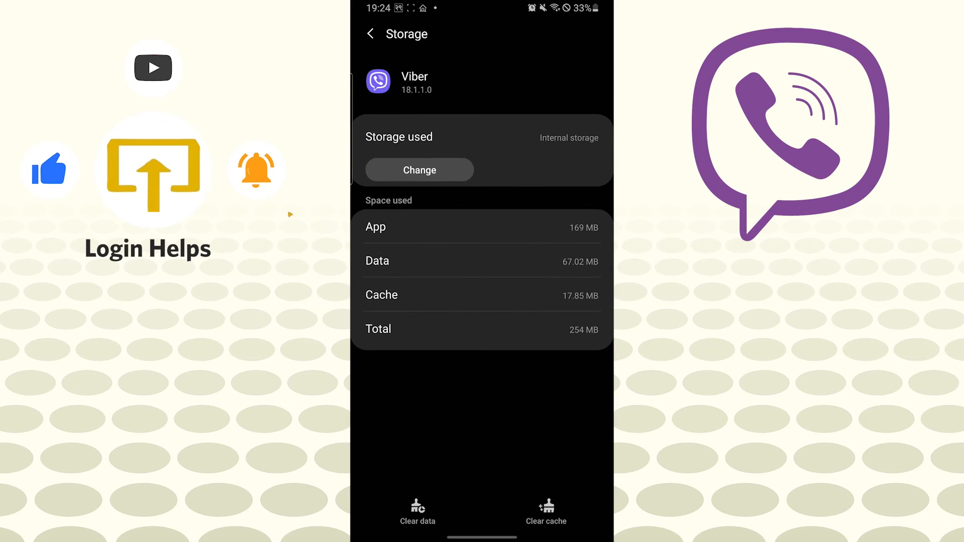